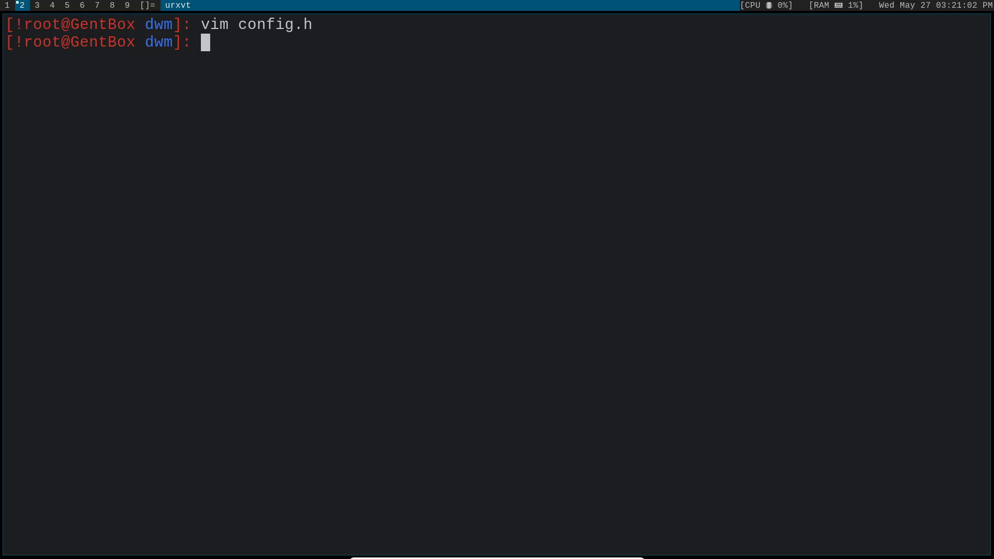
# Step: Run git pull on dwm, which is already up to date, then clear the terminal
pyautogui.write('git pull')
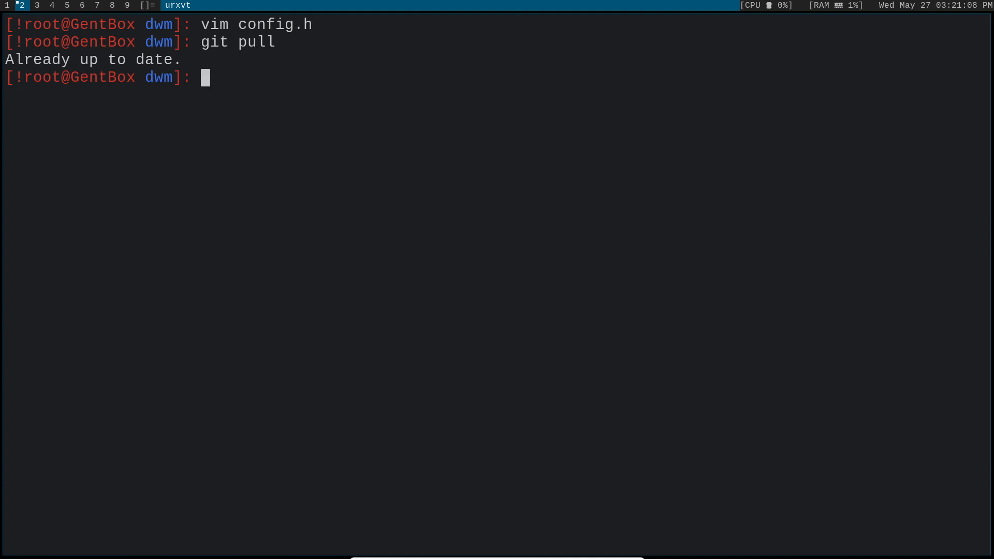
pyautogui.write('cle')
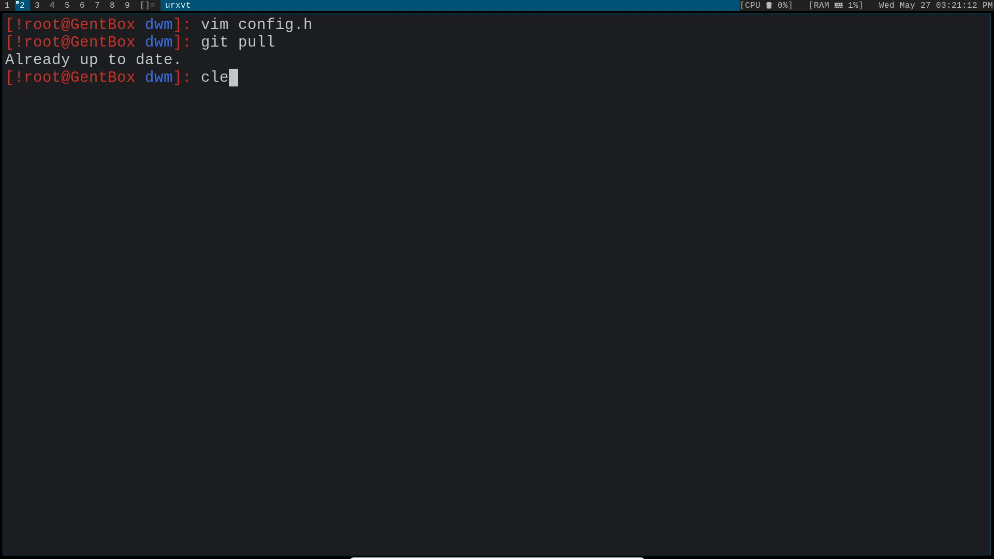
pyautogui.press('Return')
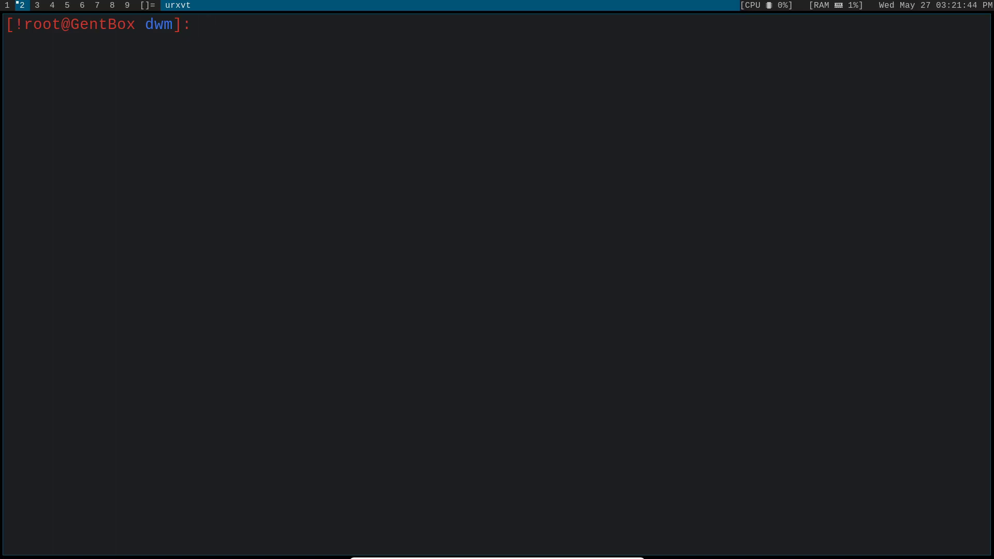
# Step: Open dwm's config.h in Vim and move onto the borderpx value
pyautogui.write('clear')
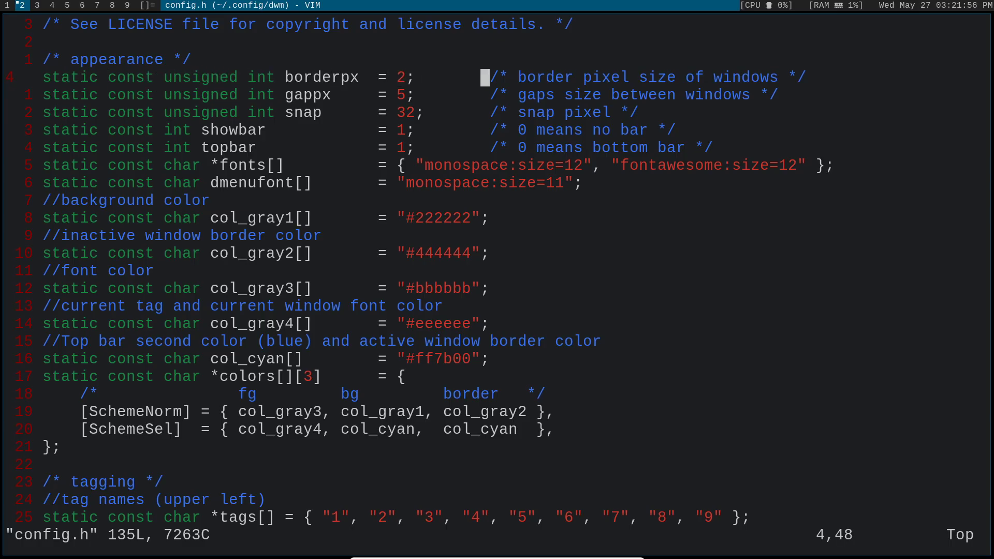
pyautogui.press('l')
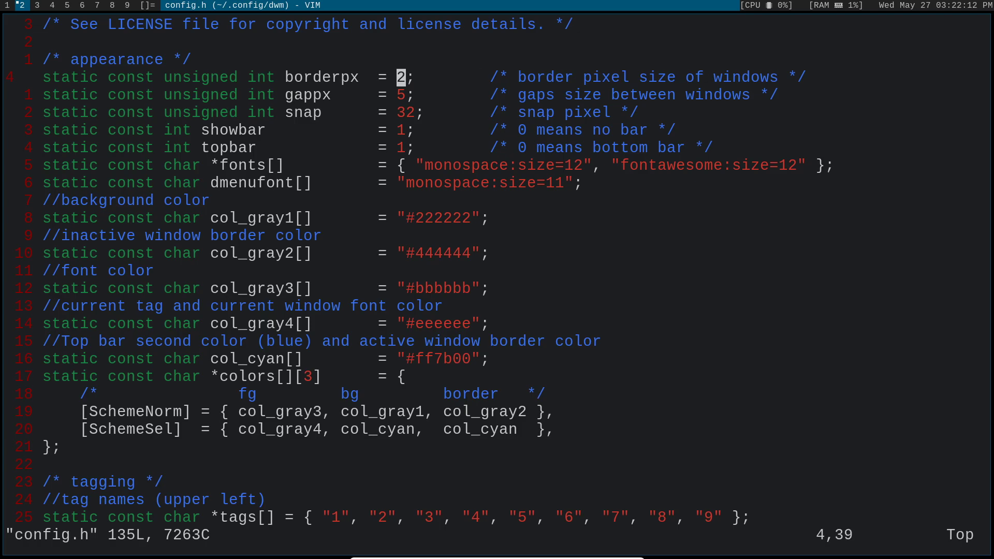
pyautogui.write('1')
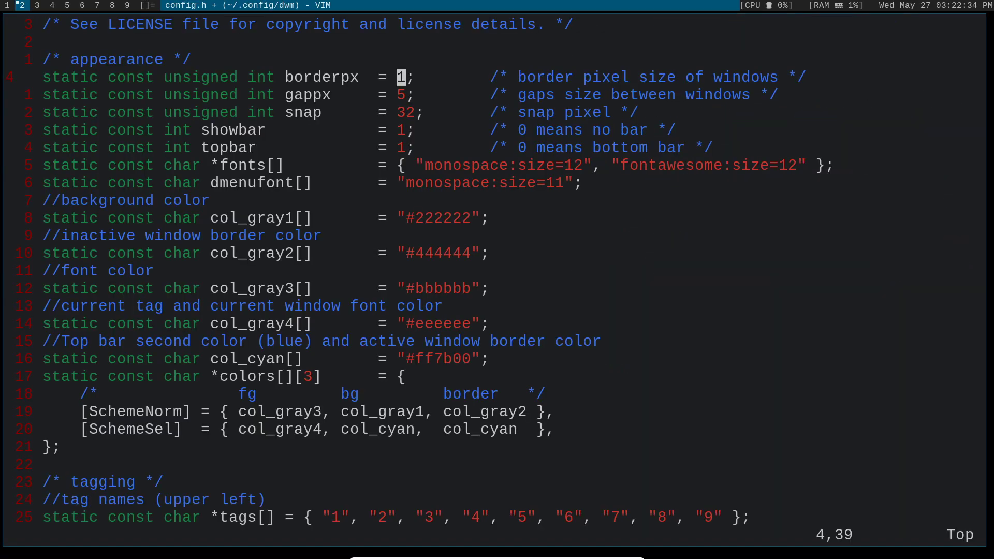
pyautogui.write('2')
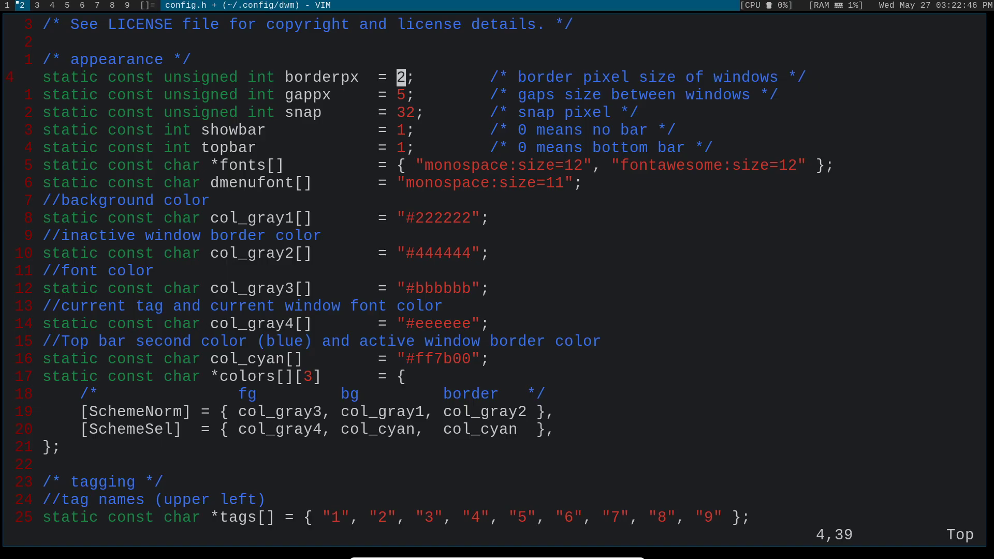
pyautogui.press('j')
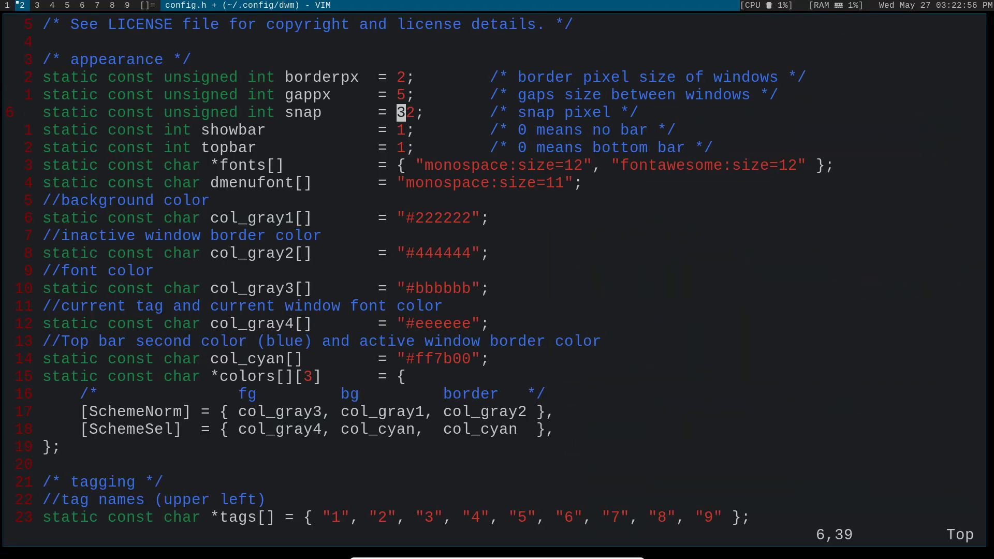
pyautogui.press('j')
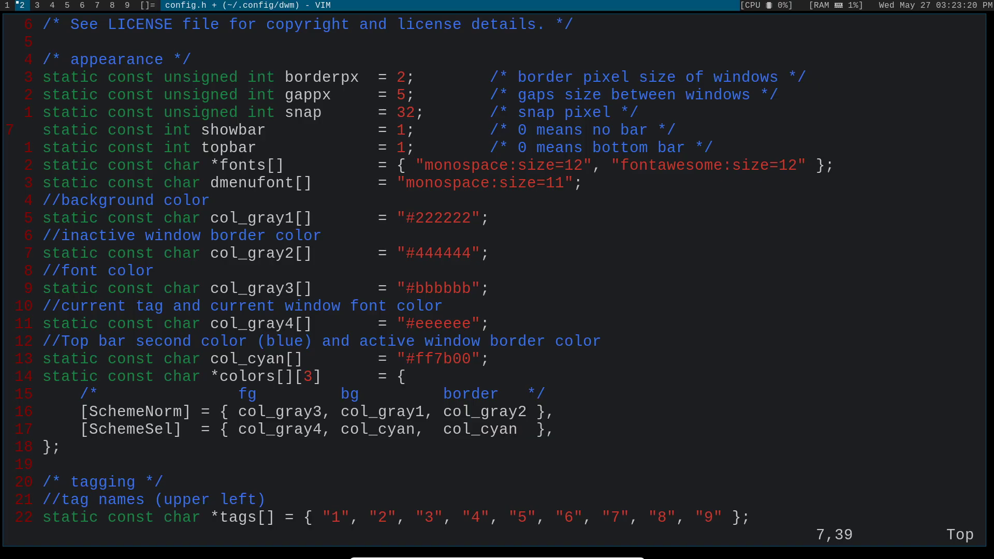
pyautogui.press('j')
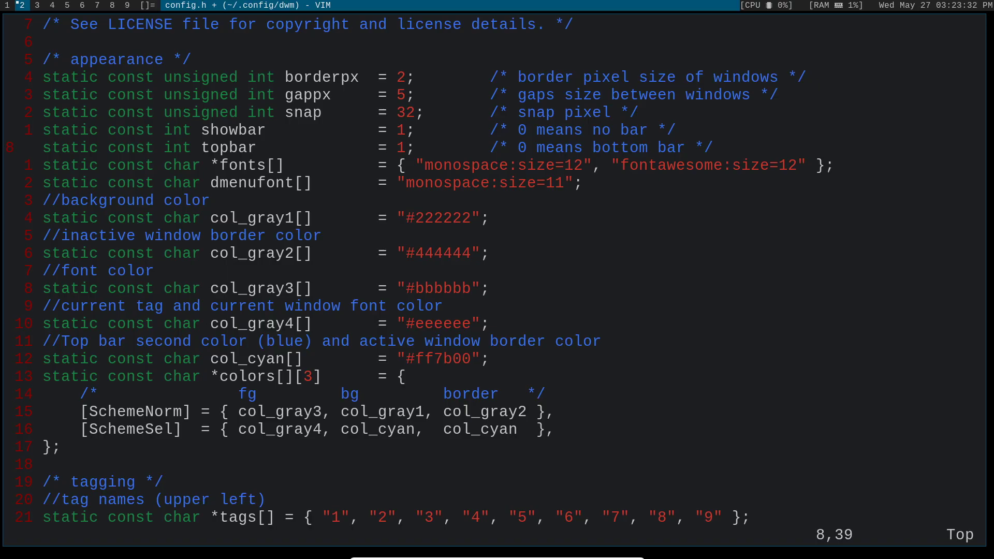
pyautogui.press('j')
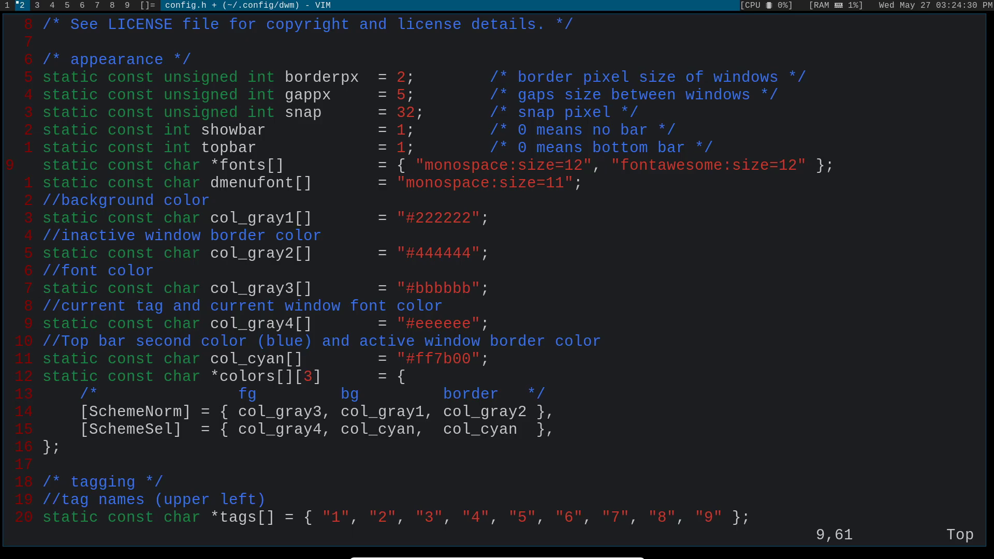
pyautogui.press('j')
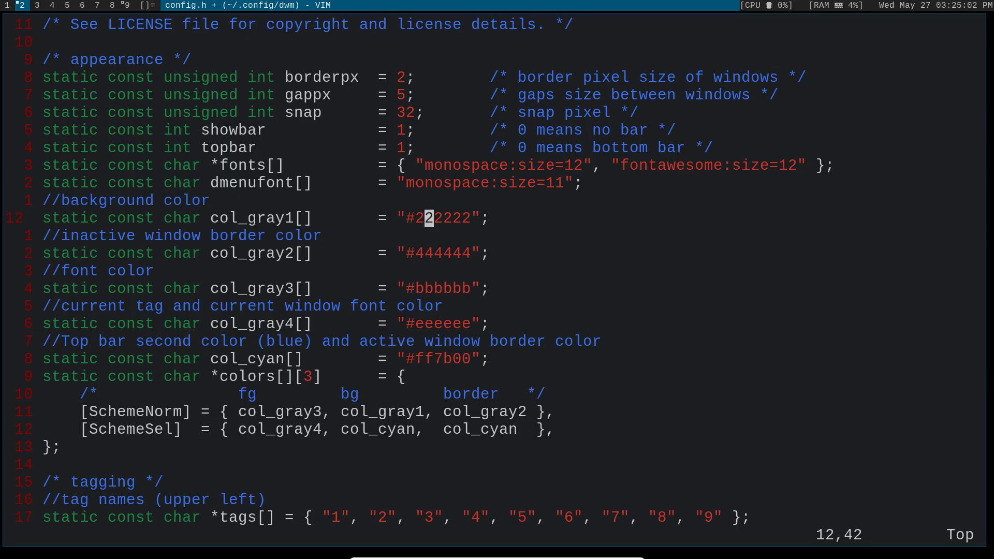
pyautogui.press('h')
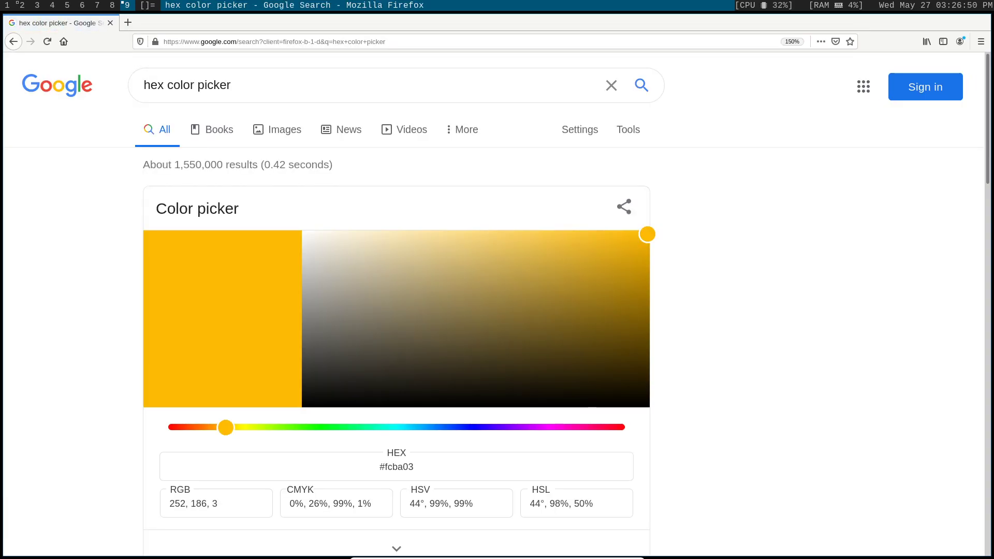
# Step: Pick orange #ffae00 in Google's color picker and copy its hex code
pyautogui.scroll(-3)
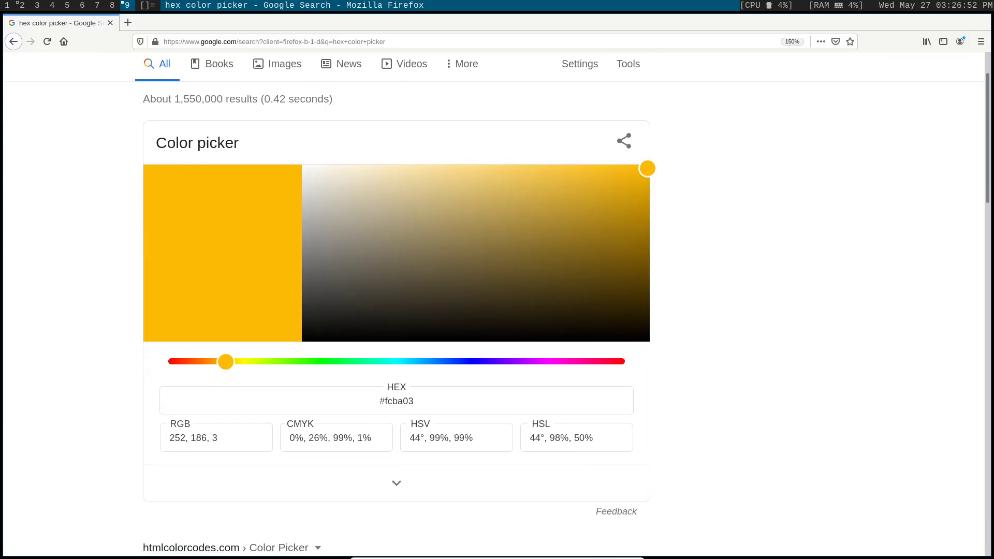
pyautogui.scroll(-3)
pyautogui.write('fae00')
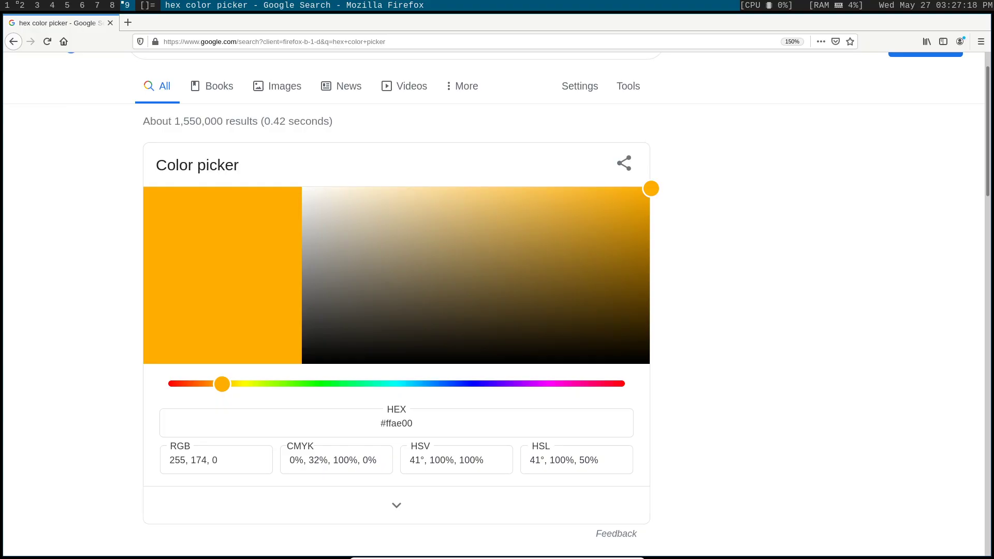
pyautogui.click(396, 423)
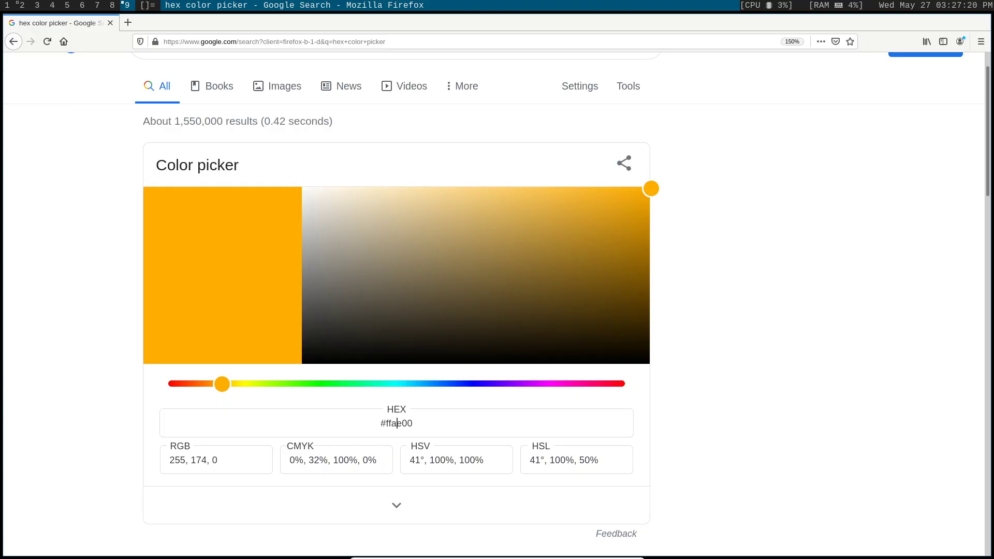
pyautogui.rightClick(396, 423)
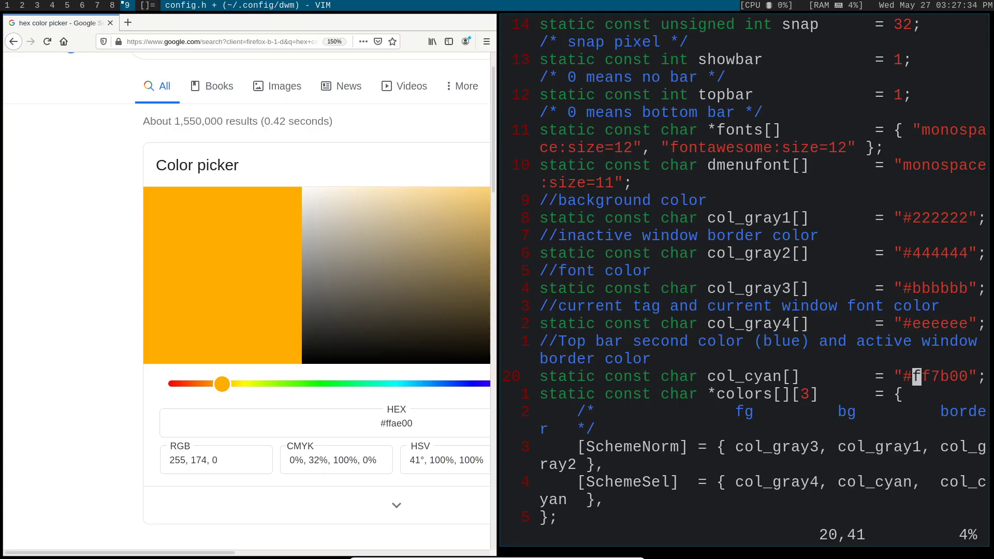
# Step: Change config.h's col_cyan value from #ff7b00 to #ffae00
pyautogui.scroll(-3)
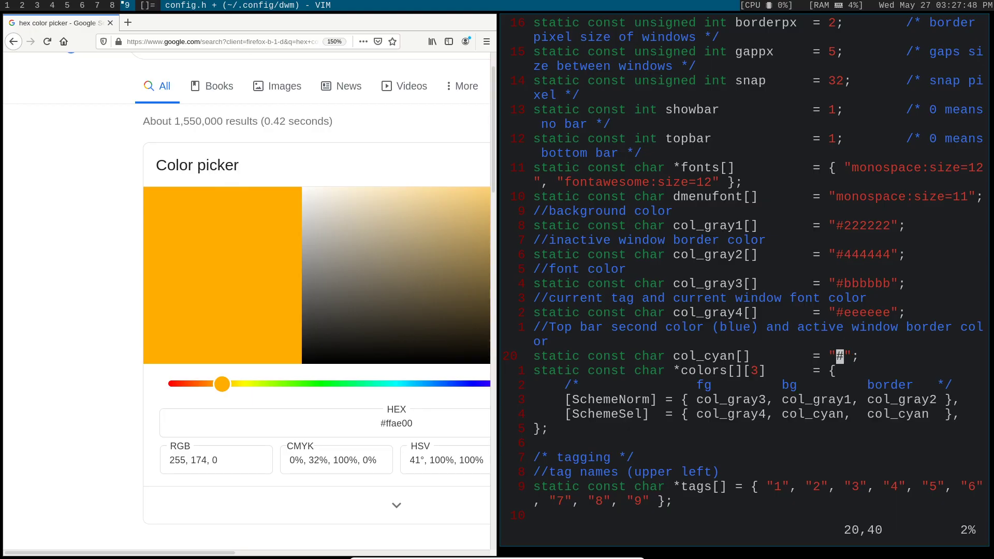
pyautogui.write('ffae00')
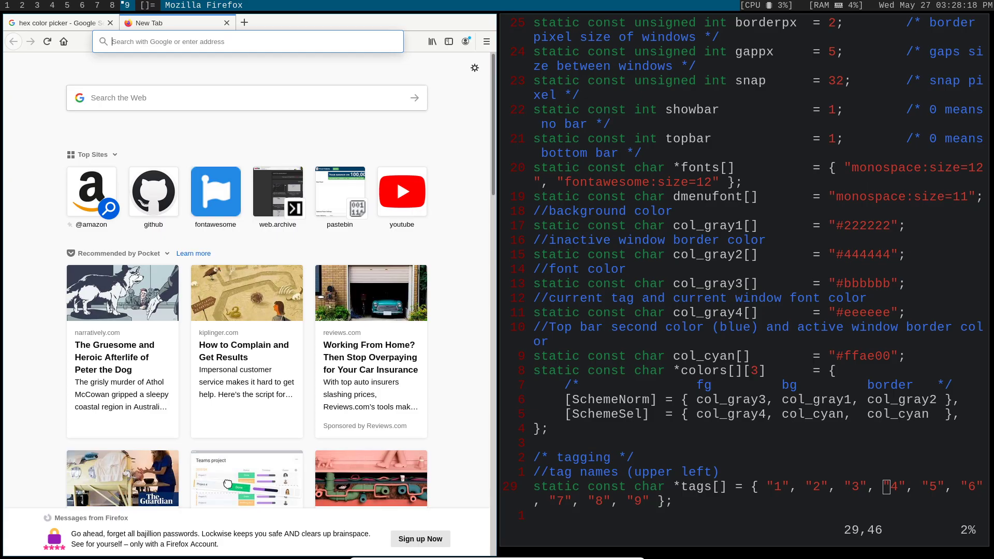
# Step: Search the Font Awesome brands cheatsheet for 'firefox' and copy its icon
pyautogui.write('fontawesome.com/cheatsheet/free/brands')
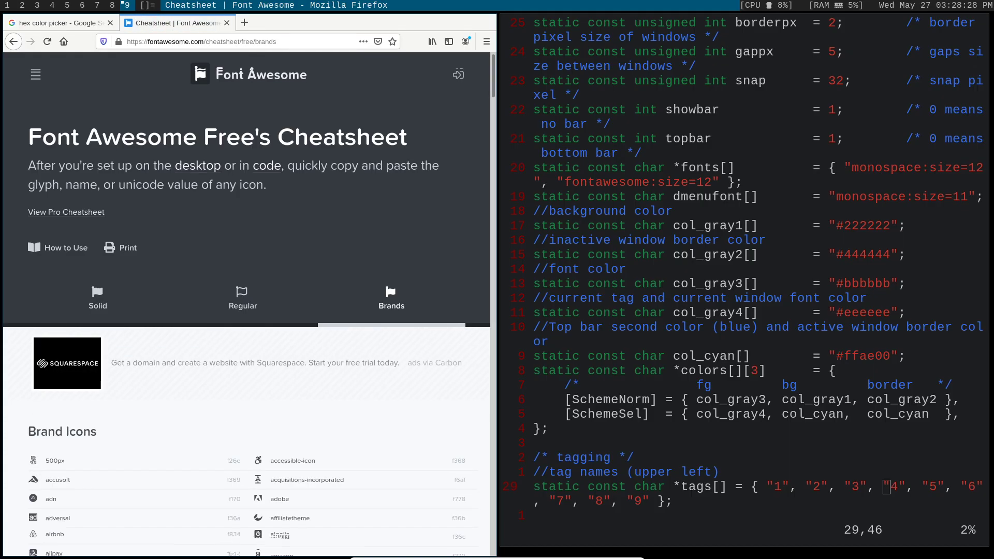
pyautogui.scroll(-3)
pyautogui.write('f')
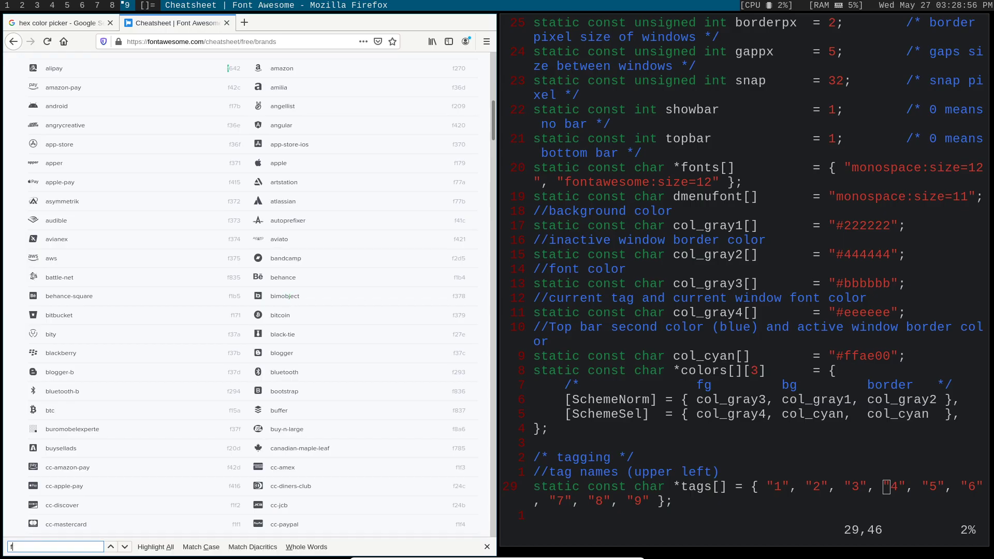
pyautogui.write('irefox')
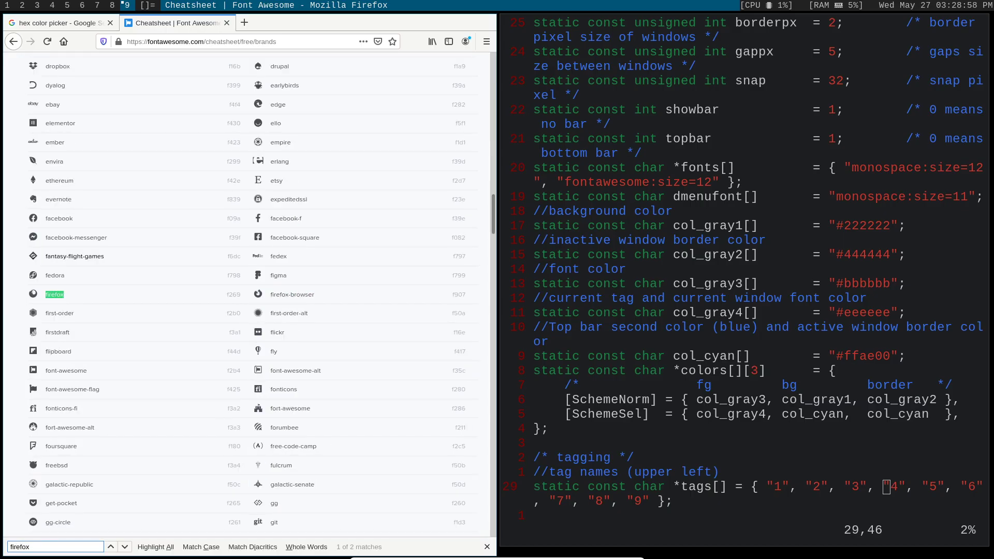
pyautogui.rightClick(54, 294)
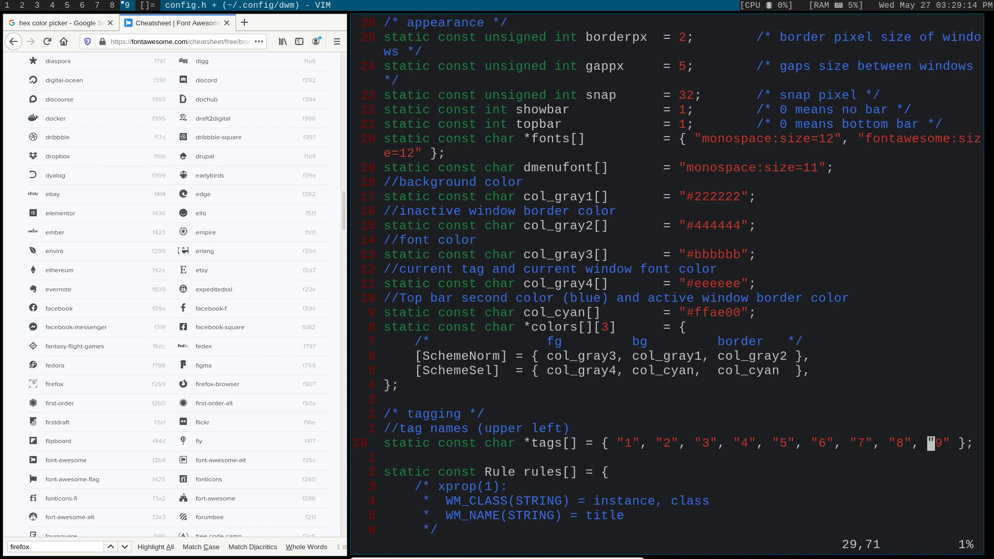
# Step: Paste the Firefox icon over tag 9, then save and quit with :wq
pyautogui.press('l')
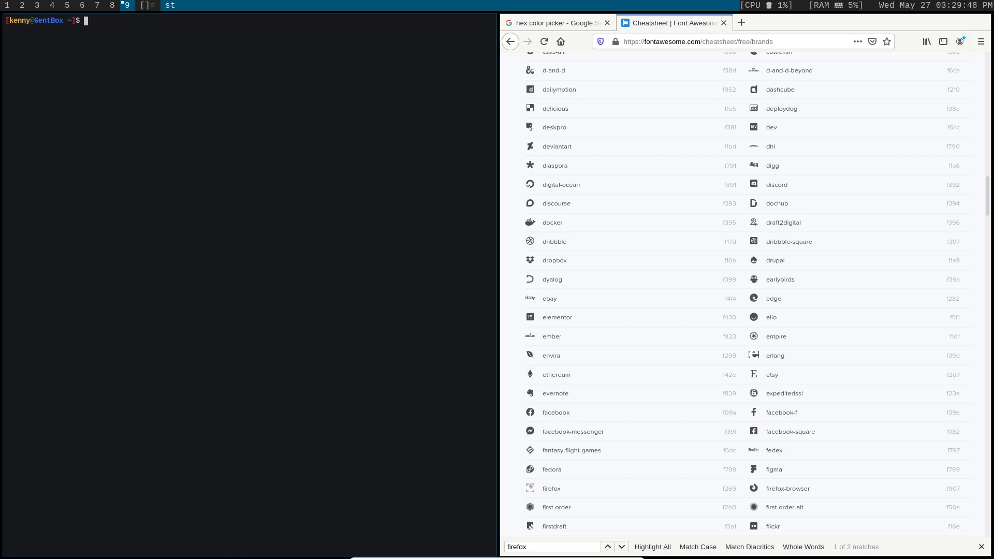
# Step: Switch to root with su and change into /root/.config/
pyautogui.press('Return')
pyautogui.write('su')
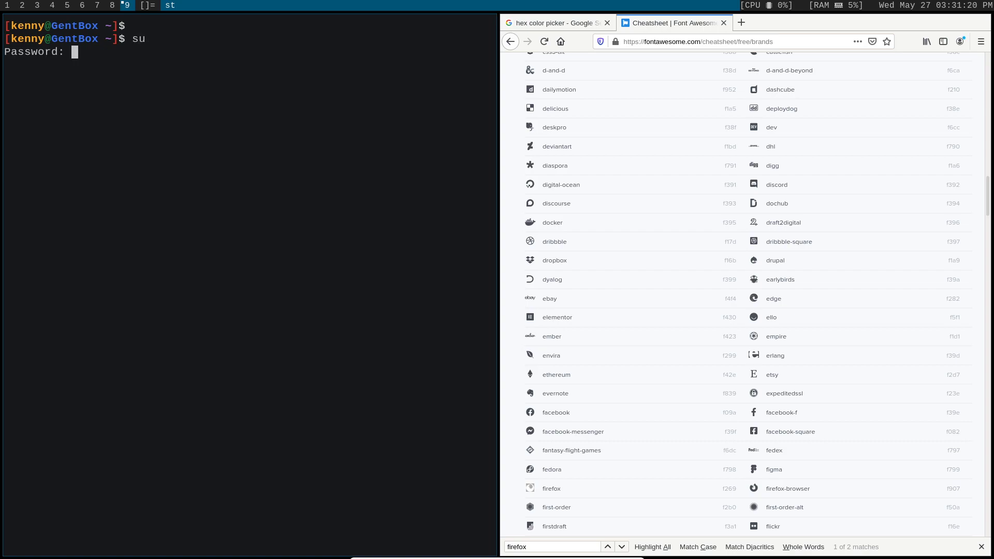
pyautogui.write('cd')
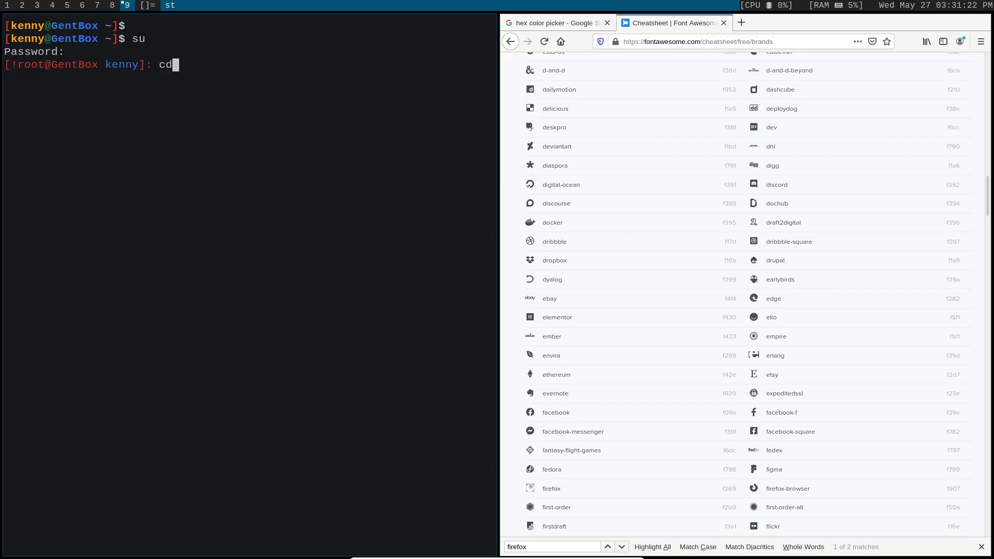
pyautogui.write('/root/.config/')
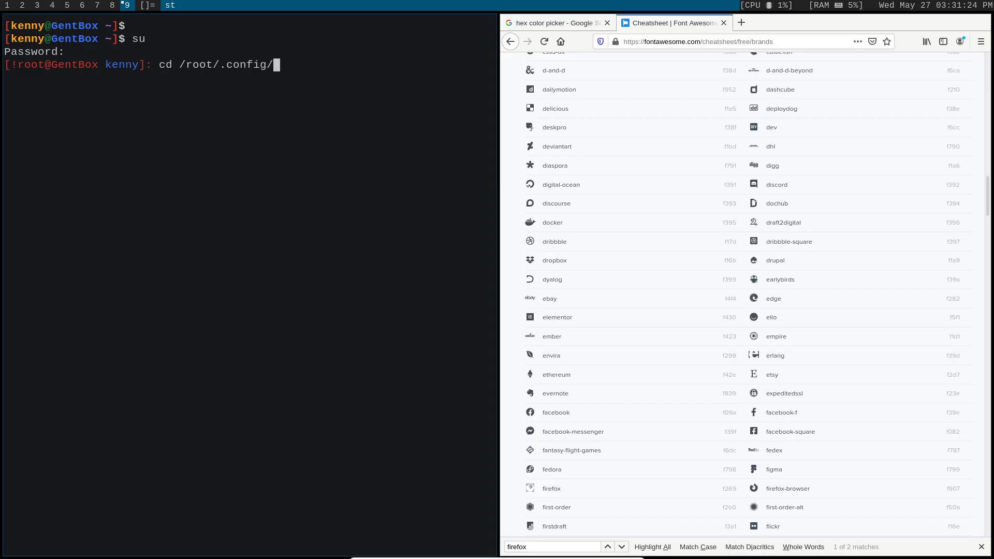
pyautogui.press('Return')
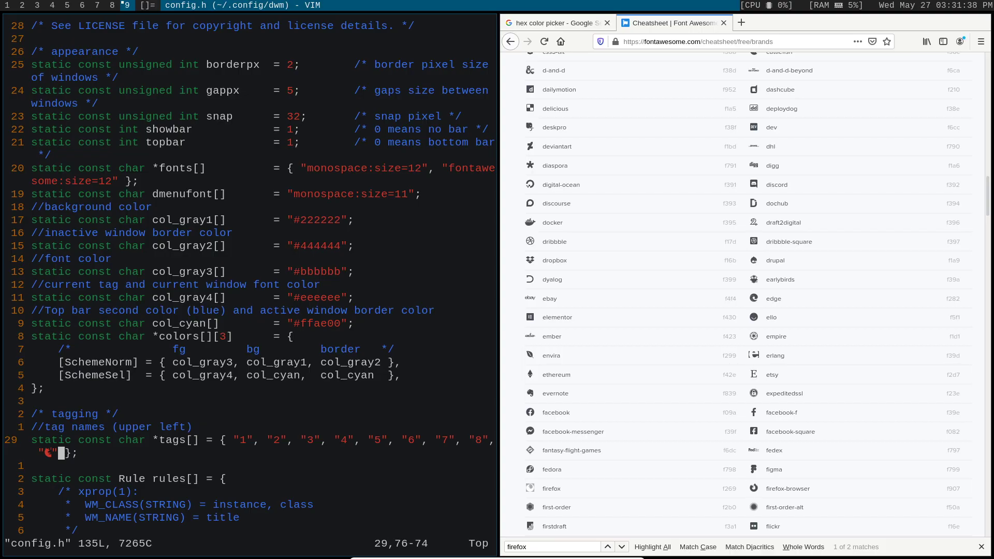
# Step: Tidy the ninth tag's Firefox icon quotes and erase the stray 'sfdfsd' test text
pyautogui.press('i')
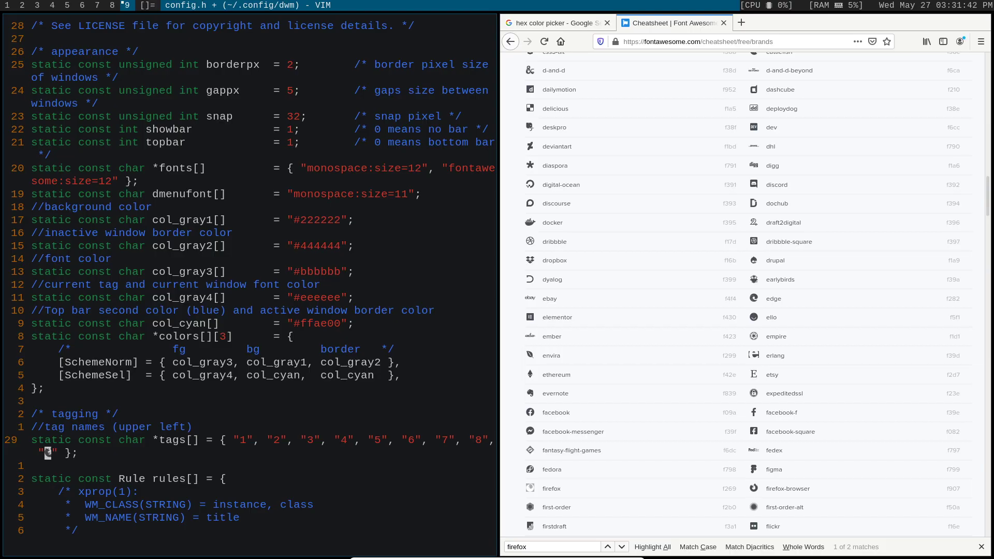
pyautogui.write('sfdfsd')
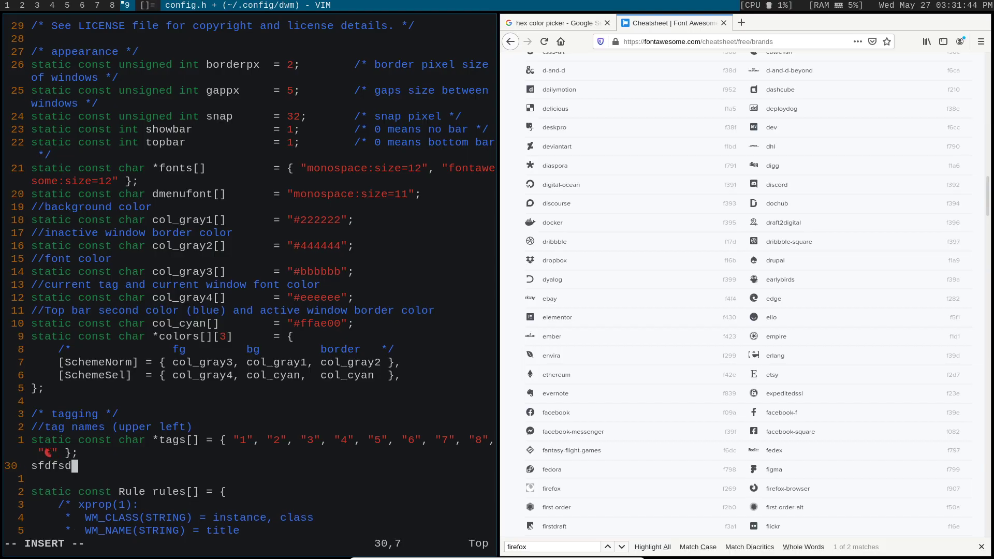
pyautogui.press('BackSpace')
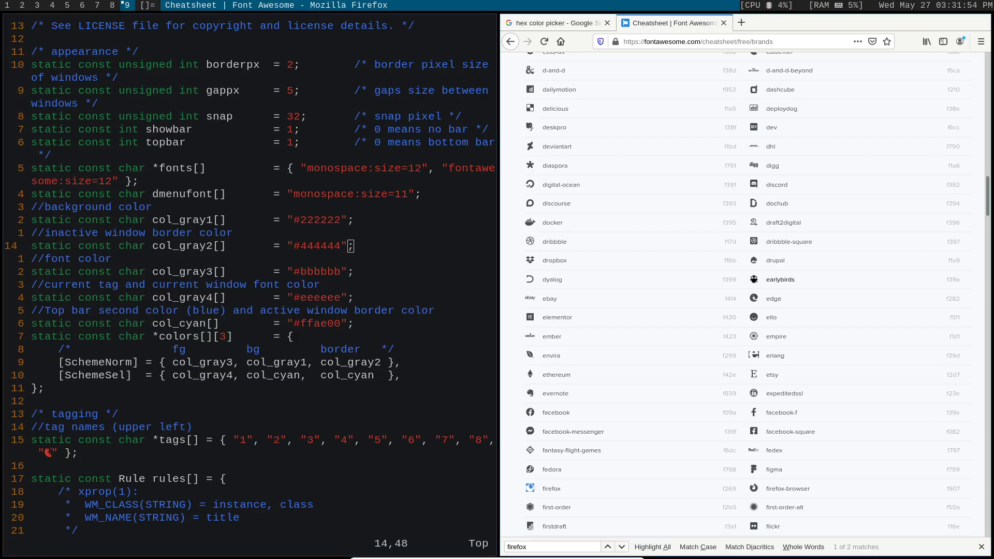
# Step: Find the 'terminal' icon among Font Awesome solid icons and make it tag one
pyautogui.scroll(3)
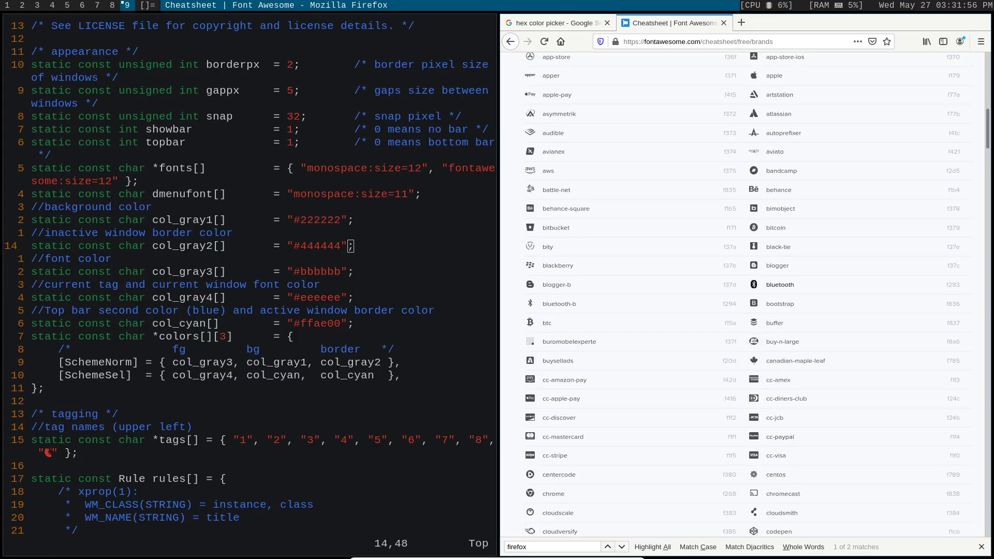
pyautogui.scroll(3)
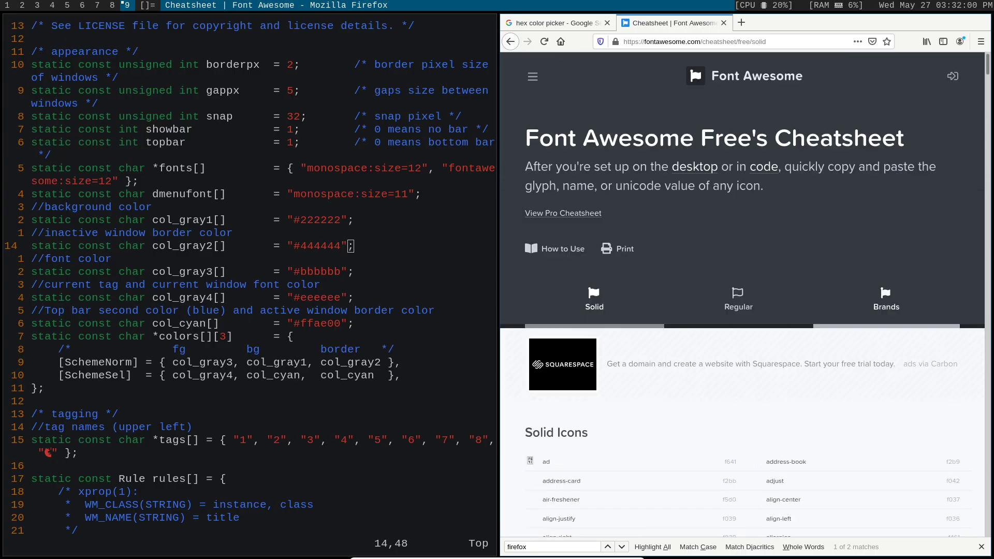
pyautogui.scroll(-3)
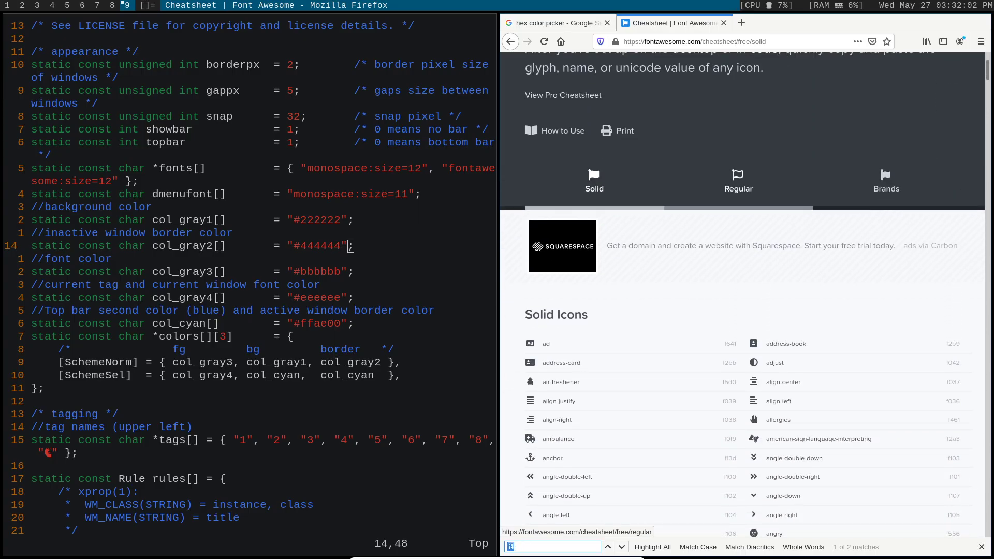
pyautogui.write('termina')
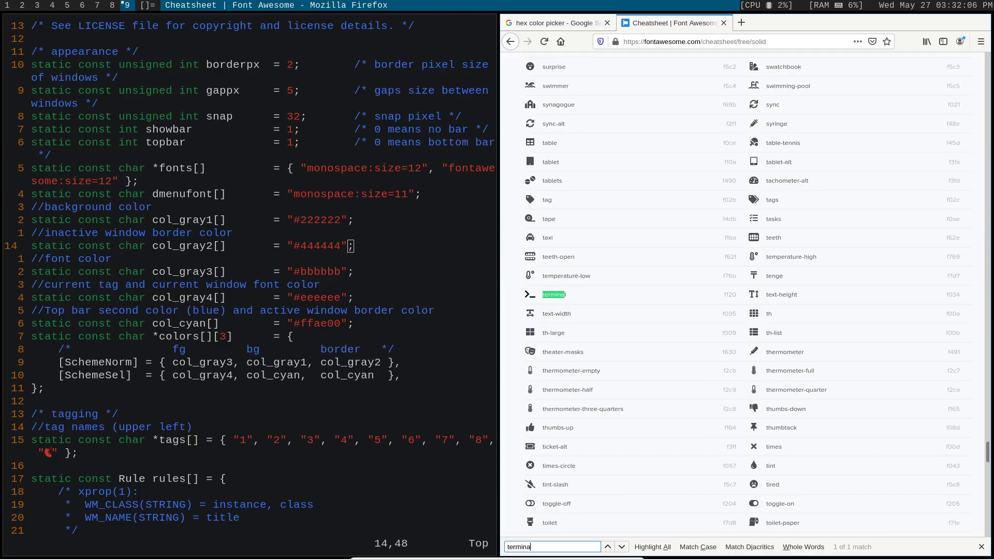
pyautogui.press('BackSpace')
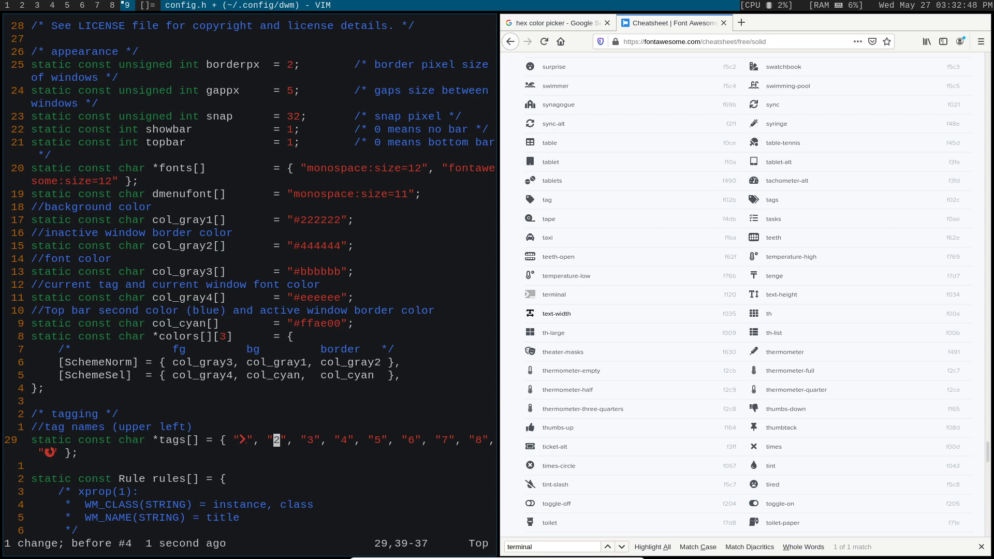
# Step: Make tag two the envelope icon, then save config.h and quit with :wq
pyautogui.scroll(-3)
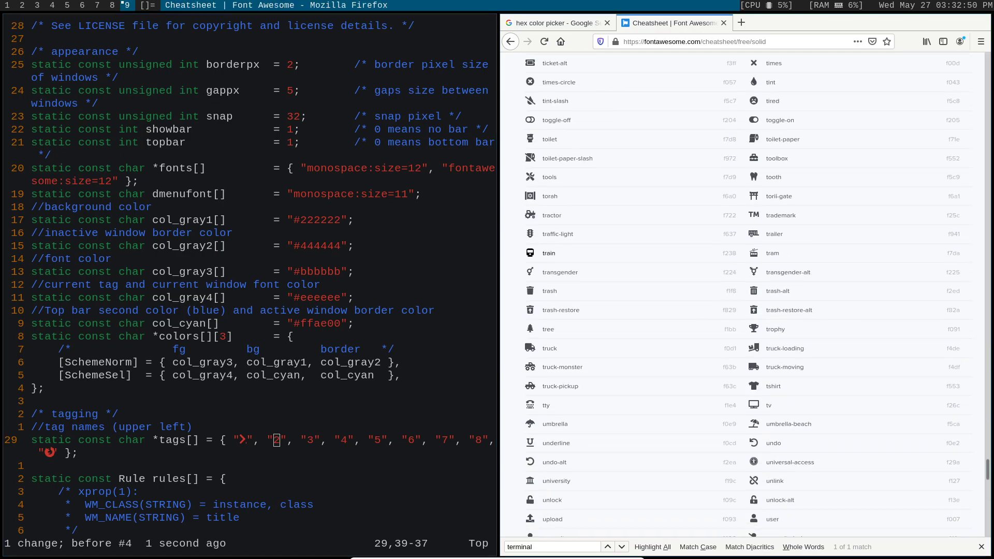
pyautogui.scroll(-3)
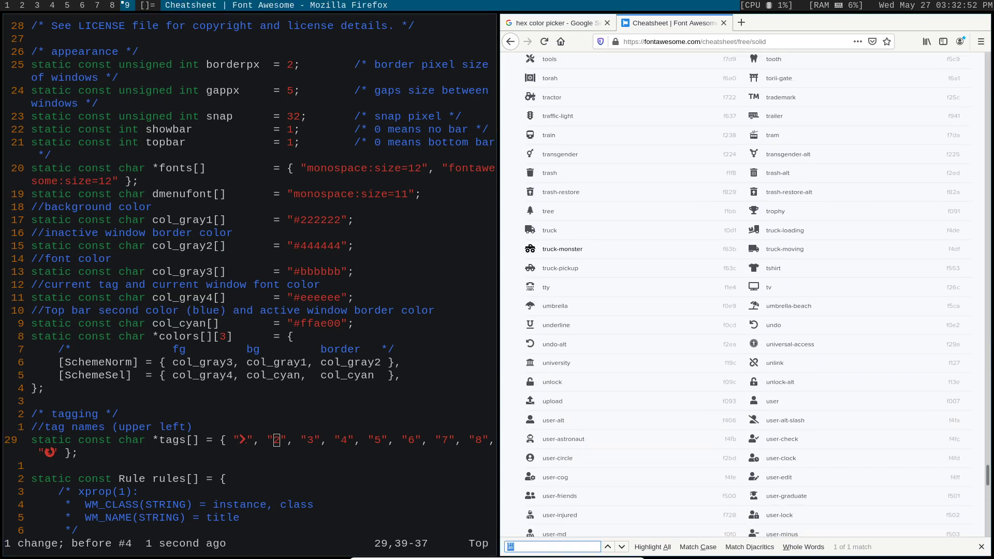
pyautogui.write('docu')
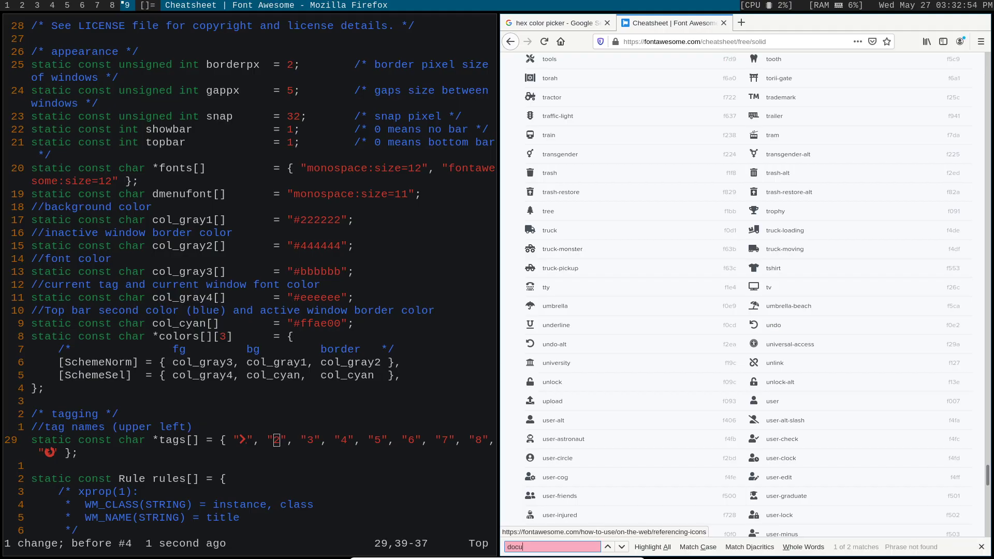
pyautogui.press('BackSpace')
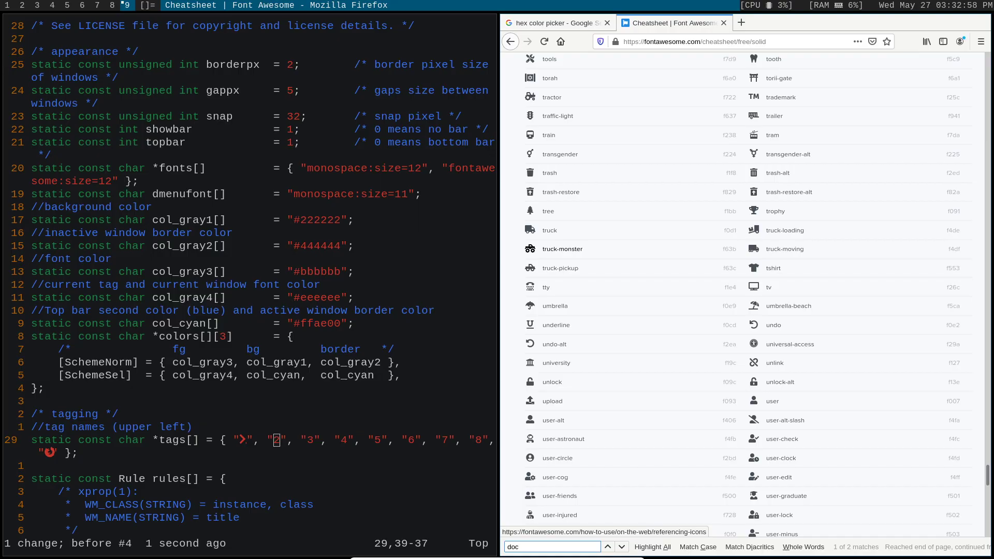
pyautogui.scroll(3)
pyautogui.write(':wq')
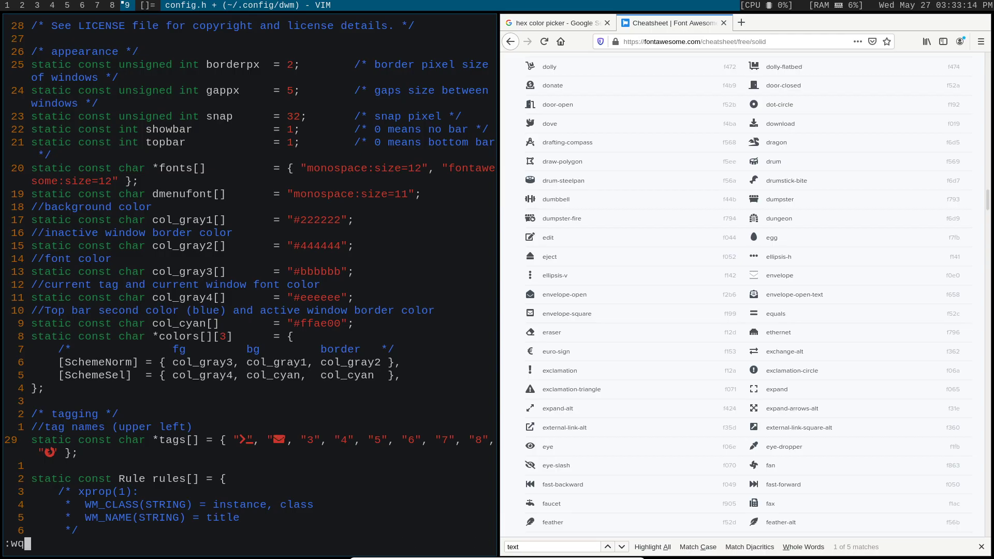
pyautogui.press('Return')
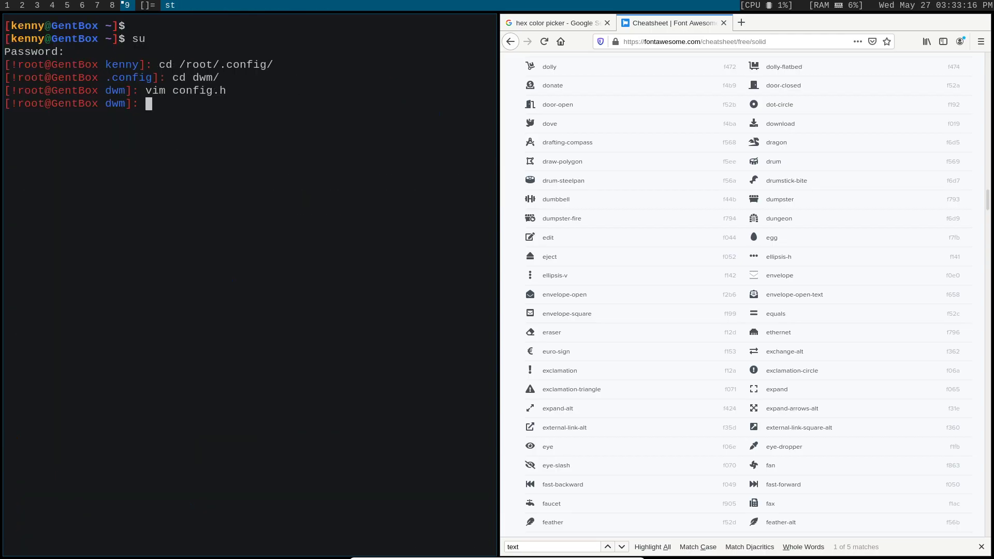
# Step: Run make clean install in the dwm directory and follow the compile output
pyautogui.write('make clean install')
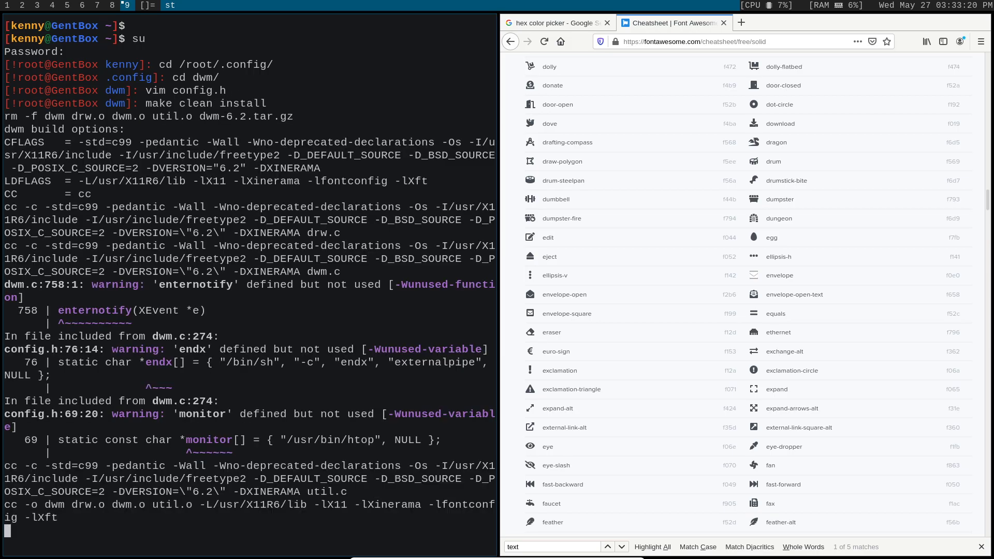
pyautogui.scroll(-3)
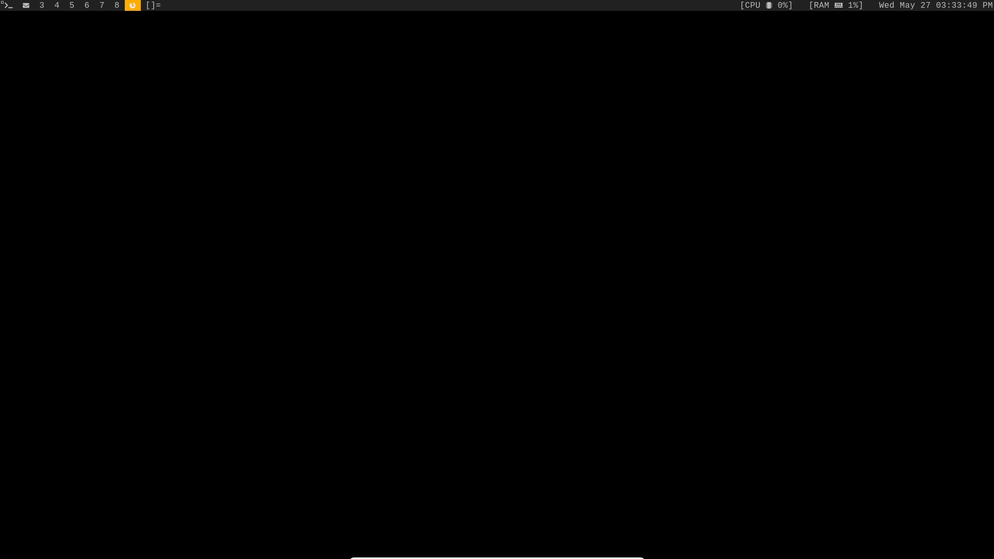
# Step: Relaunch dwm so the bar loads the new tag icons and colours
pyautogui.write('fi')
pyautogui.write('cd')
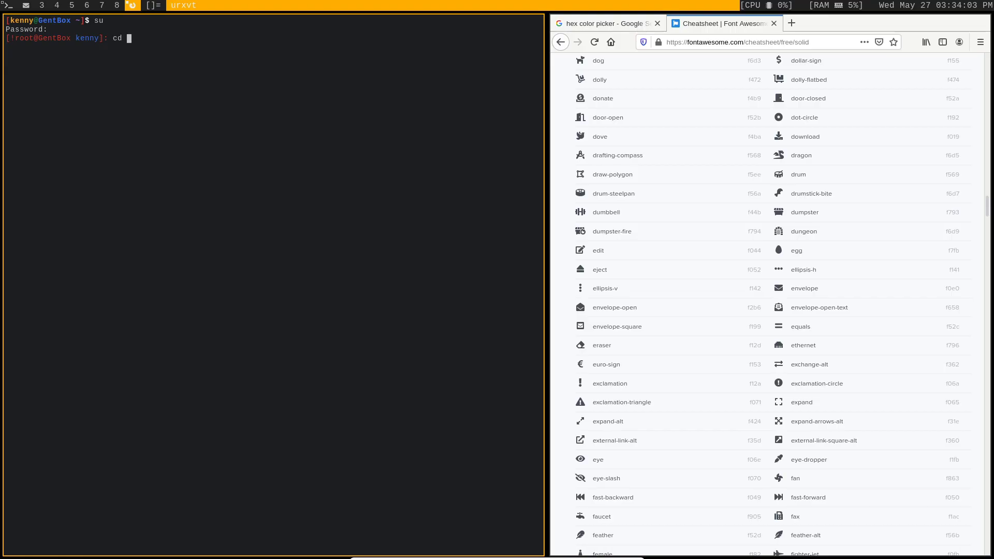
# Step: Move into /root/.config/dwm as root and stage all changes with git add
pyautogui.write('/root/.config/')
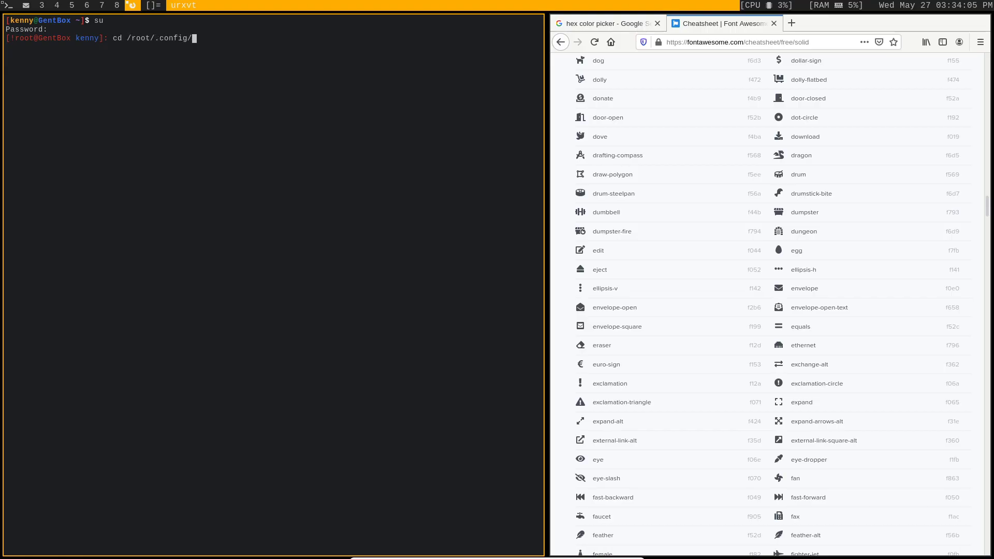
pyautogui.press('Return')
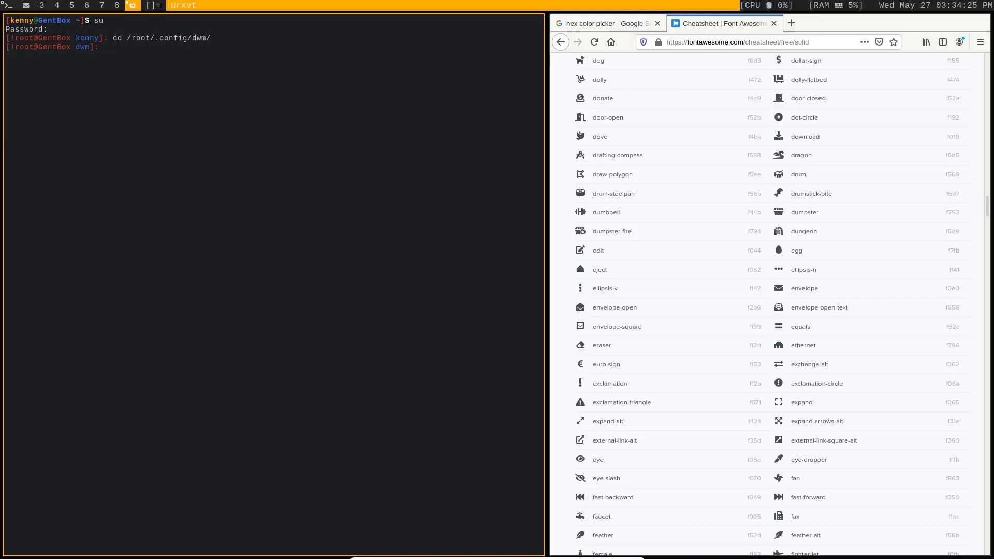
pyautogui.write('git add .')
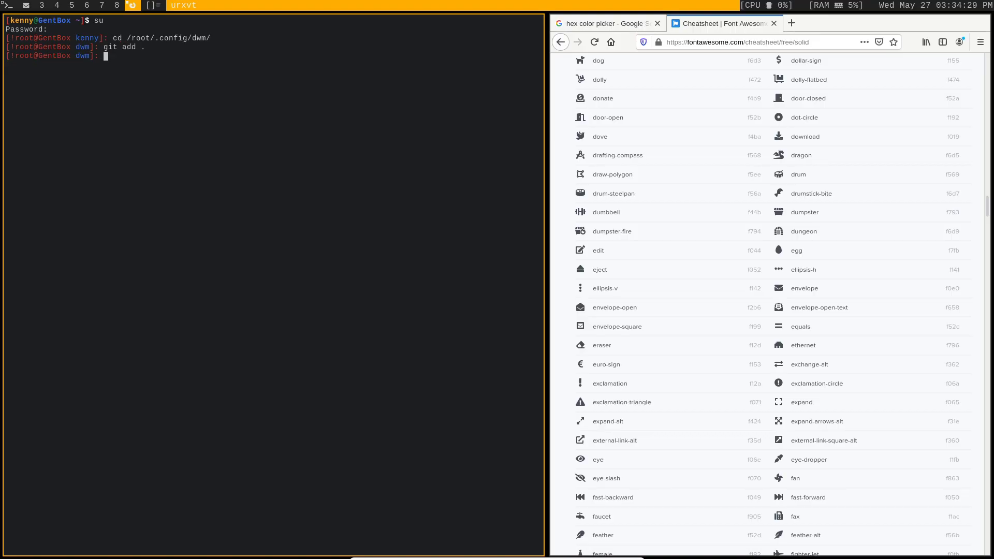
# Step: Commit the staged changes as 'riced dwm' and push them to GitHub as MentalOutlaw
pyautogui.write('git commit "')
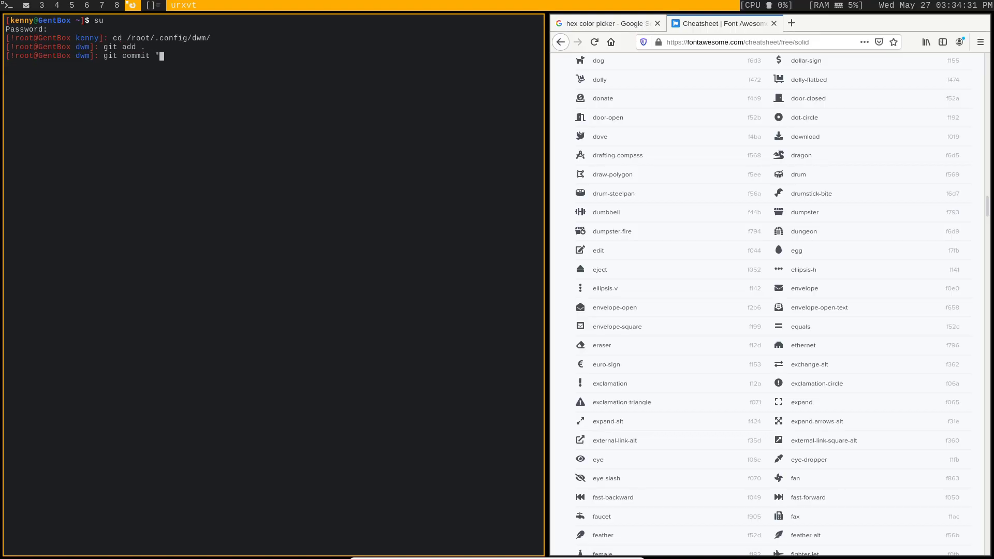
pyautogui.write('riced dwm')
pyautogui.write('git push')
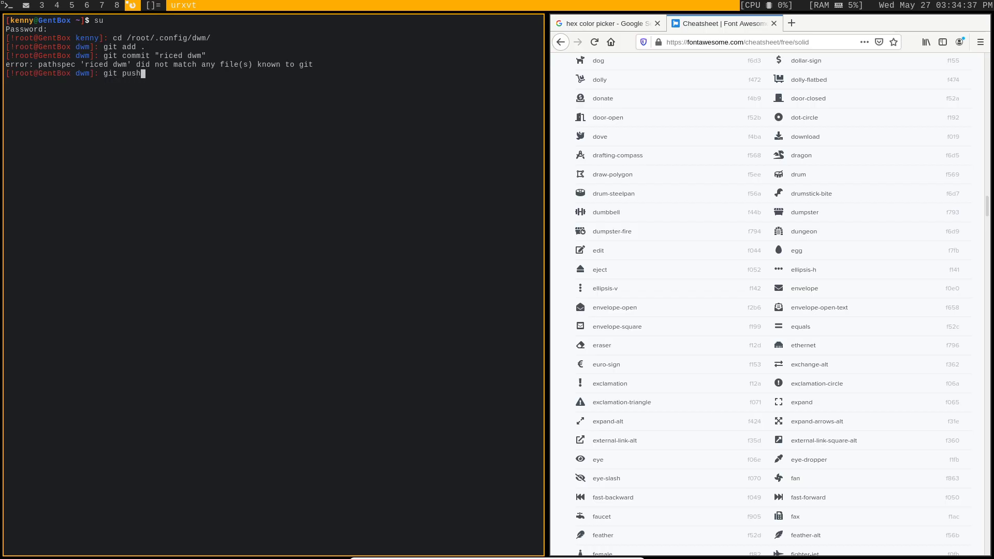
pyautogui.press('Return')
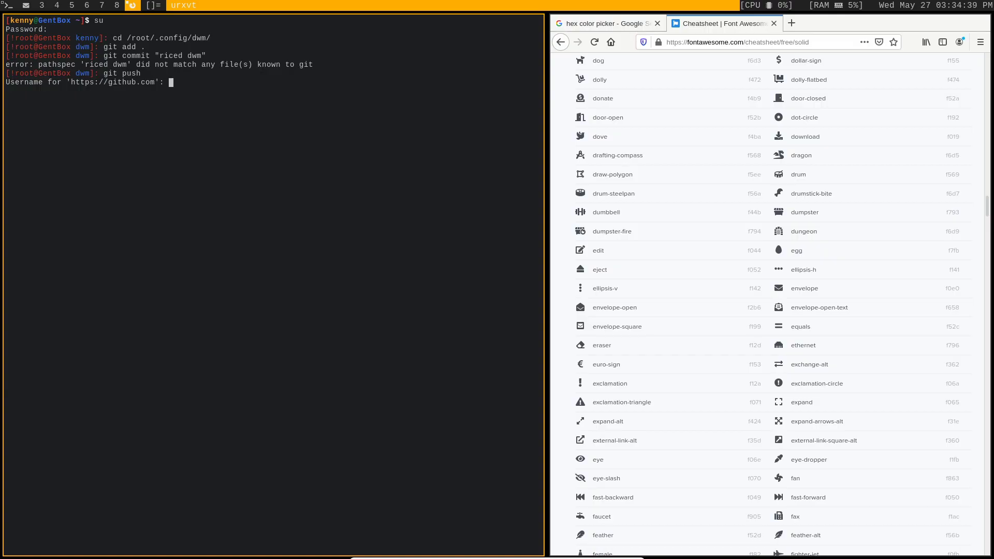
pyautogui.write('MentalOutlaw')
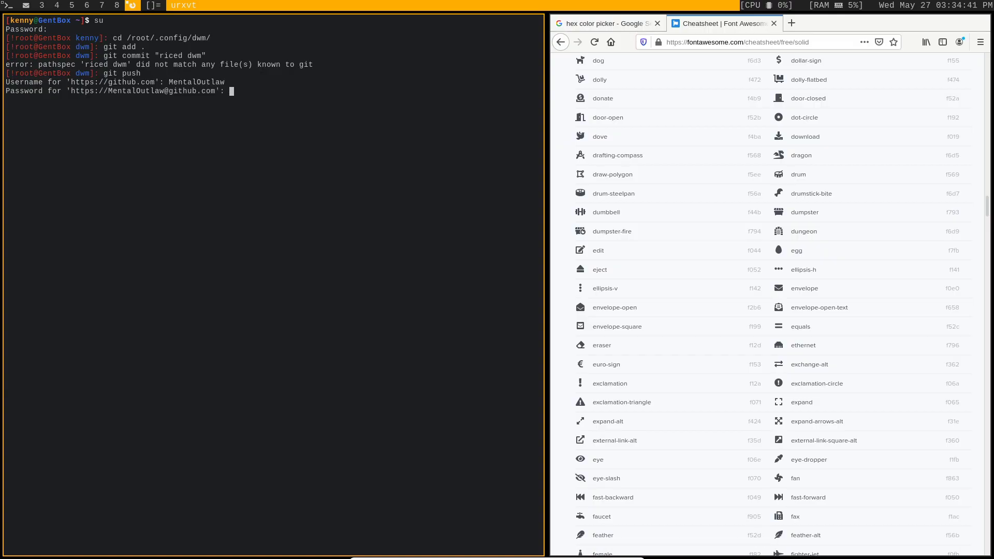
pyautogui.press('Return')
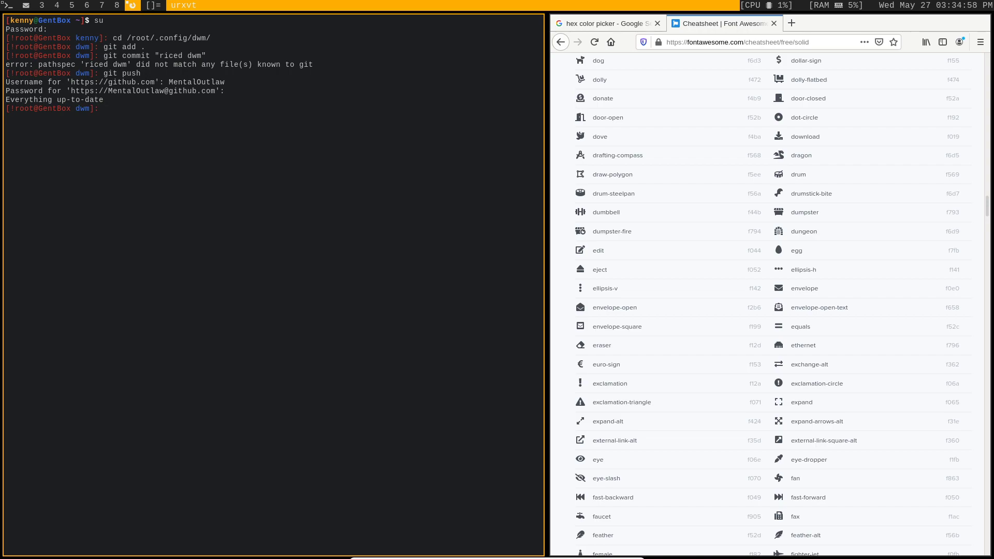
pyautogui.write('git commit "riced dwm"')
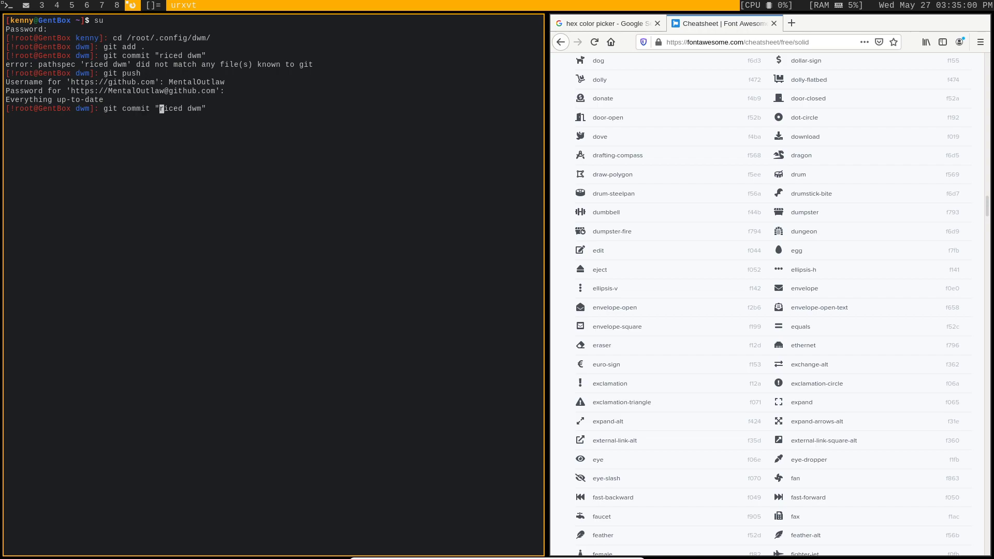
pyautogui.write('-')
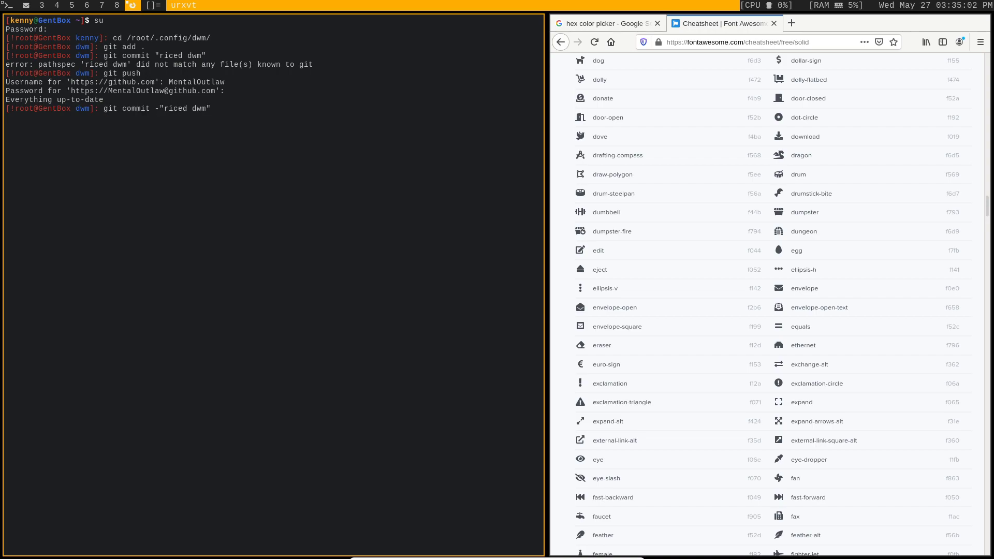
pyautogui.write('m ')
pyautogui.press('Return')
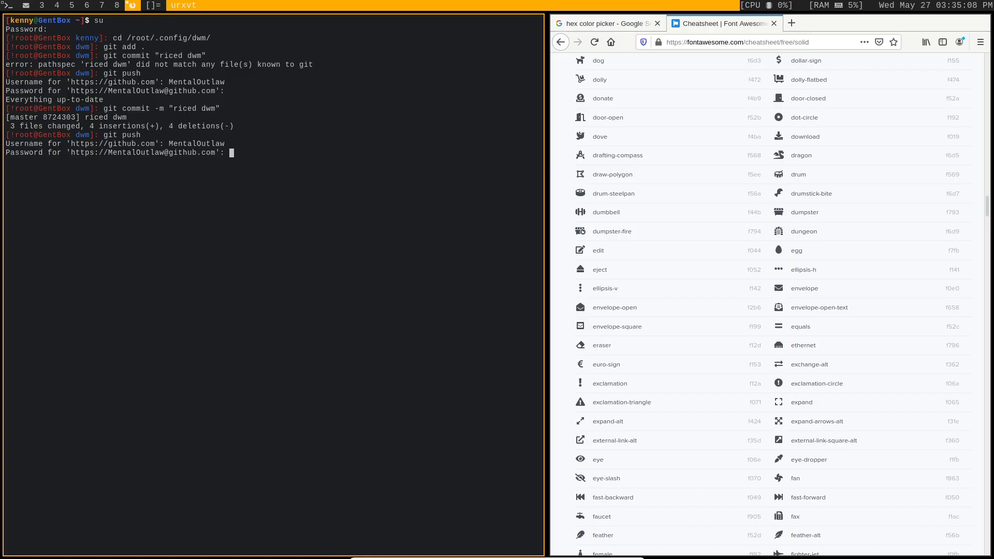
pyautogui.press('Return')
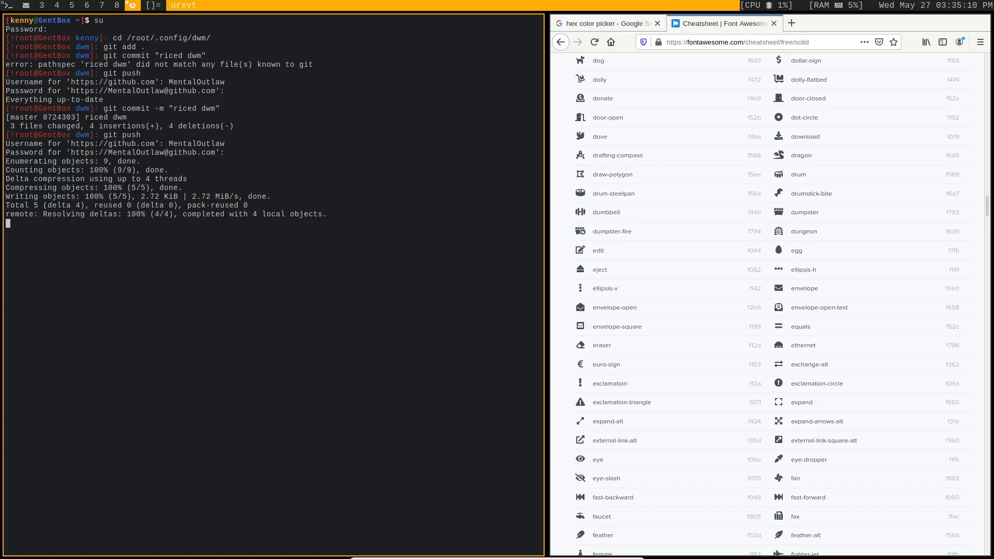